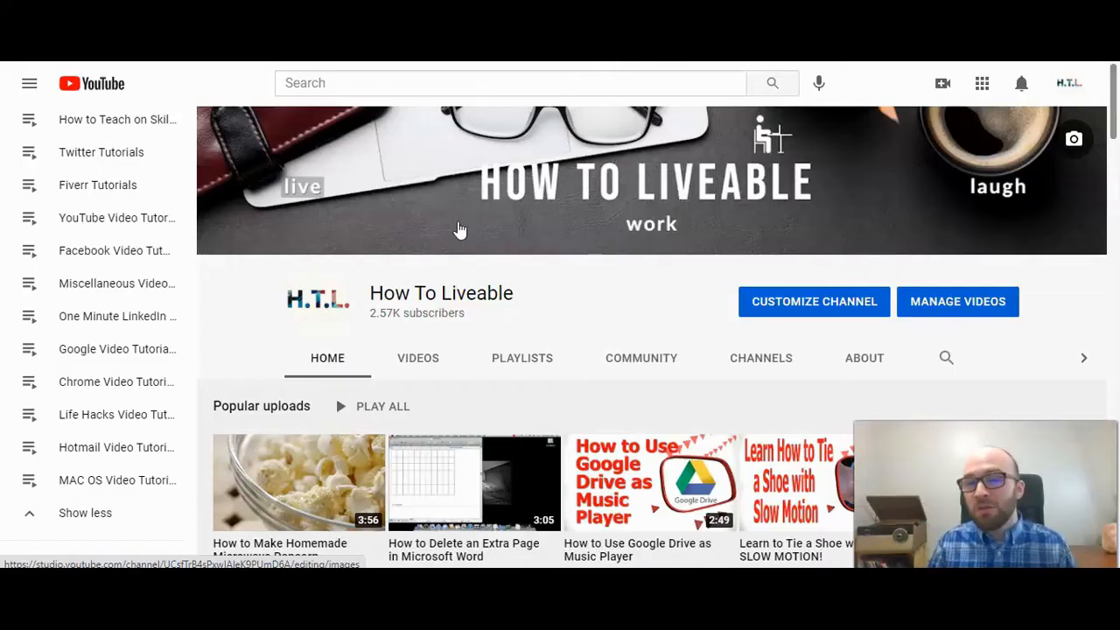
- Show the How To Liveable channel's created playlists and browse the list
scroll("down", 3)
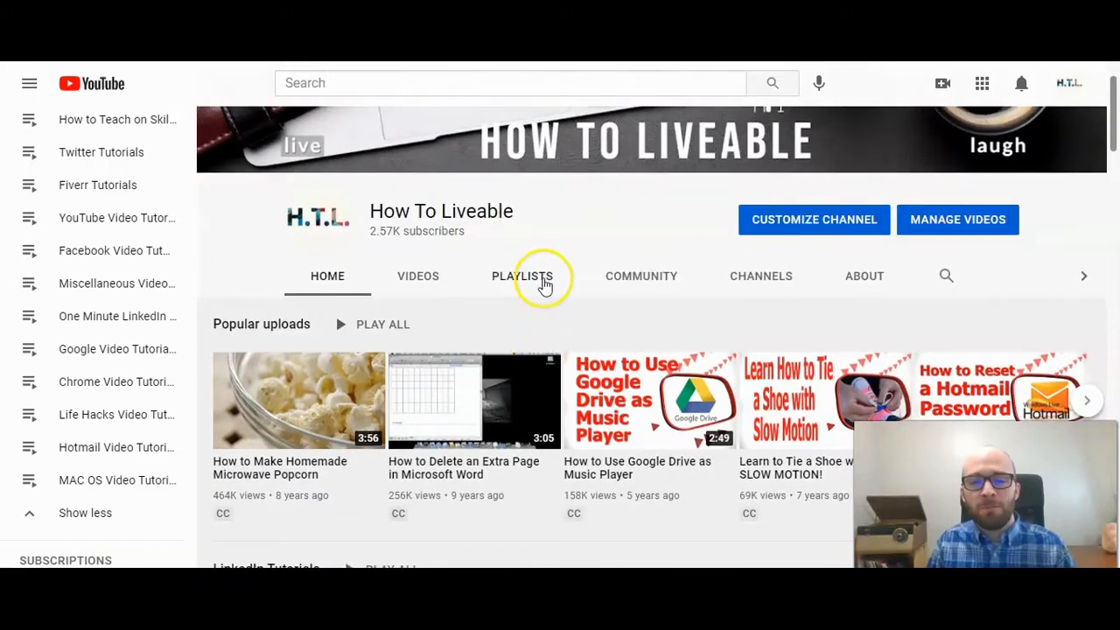
left_click(543, 277)
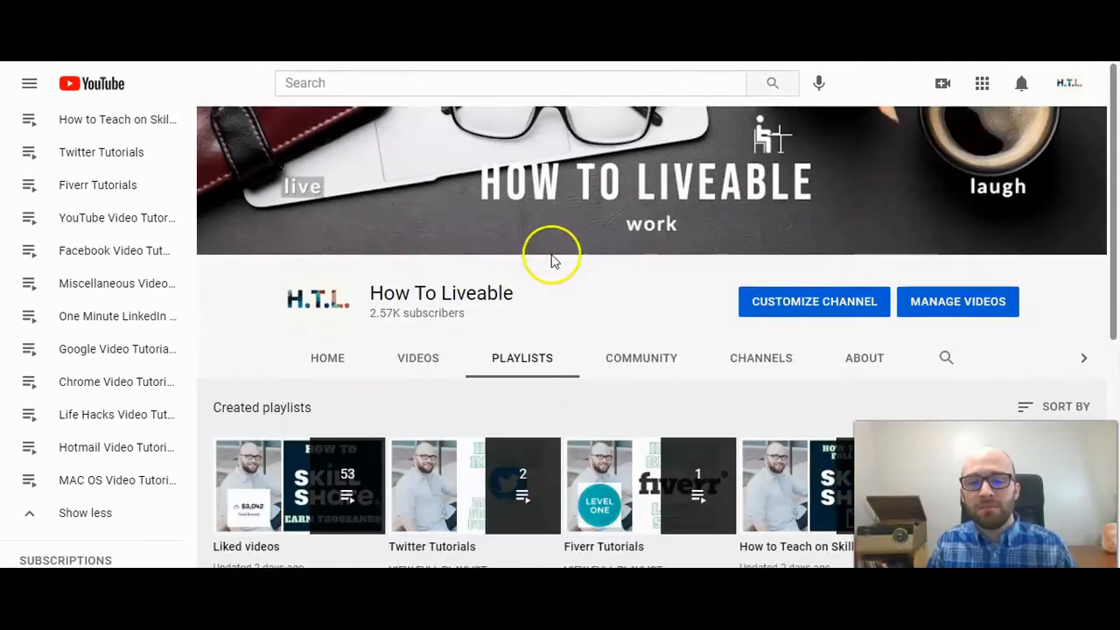
scroll("down", 3)
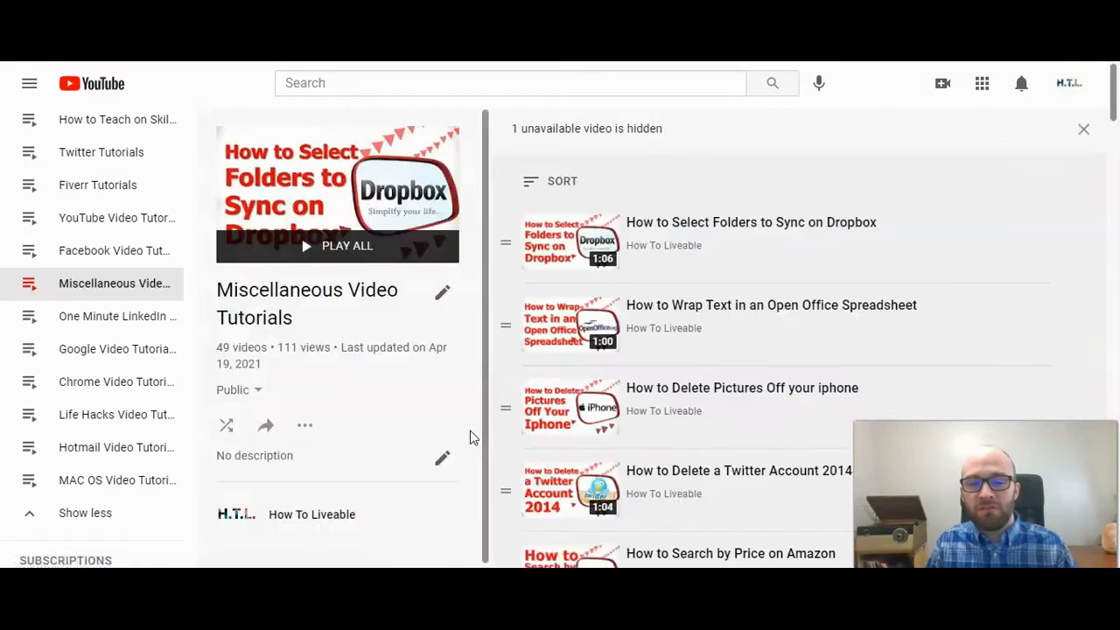
mouse_move(756, 243)
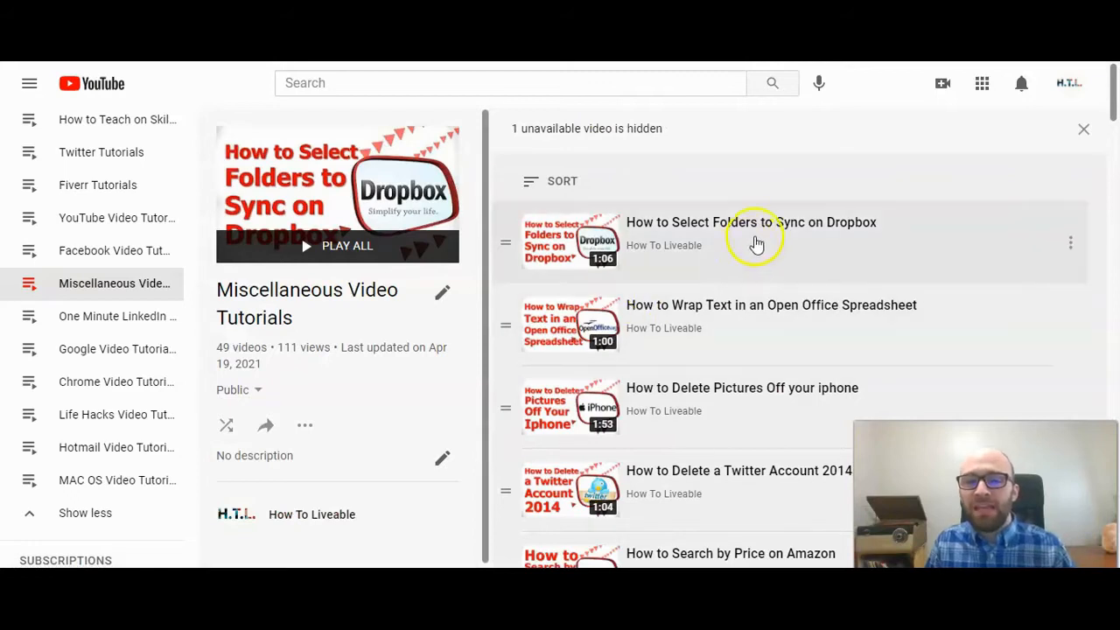
mouse_move(780, 343)
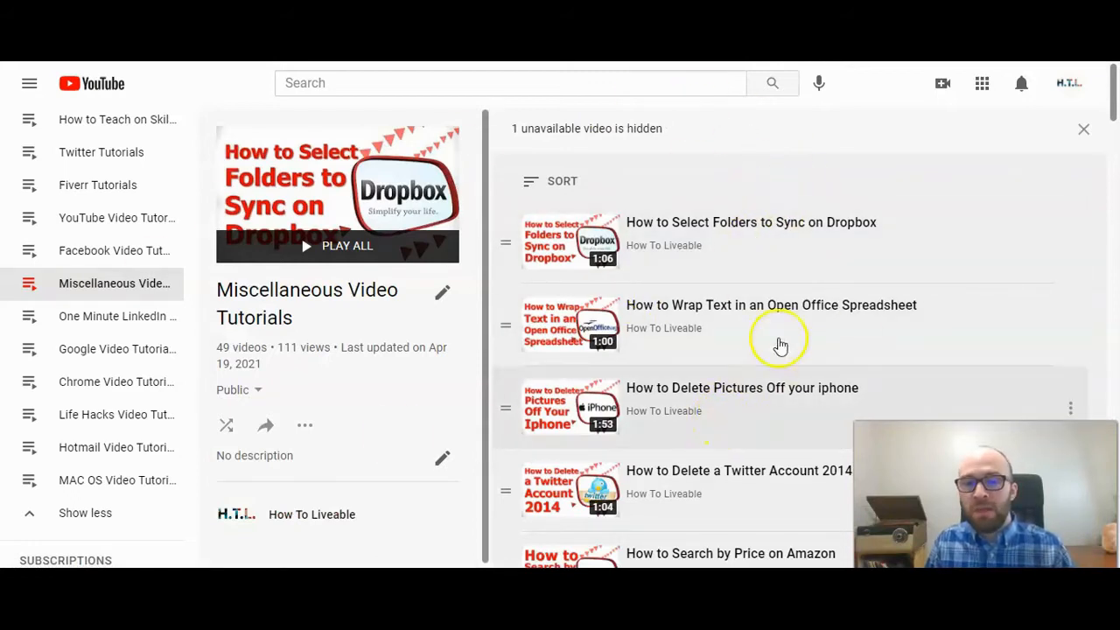
- Scroll through the 49 videos of the Miscellaneous Video Tutorials playlist to review them
scroll("down", 3)
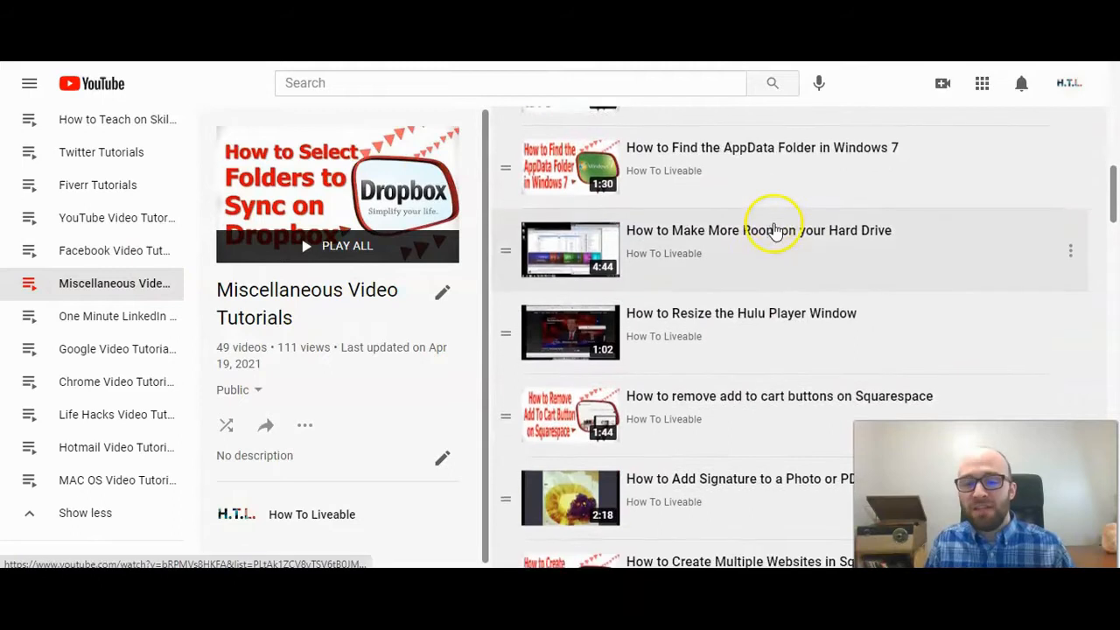
scroll("down", 3)
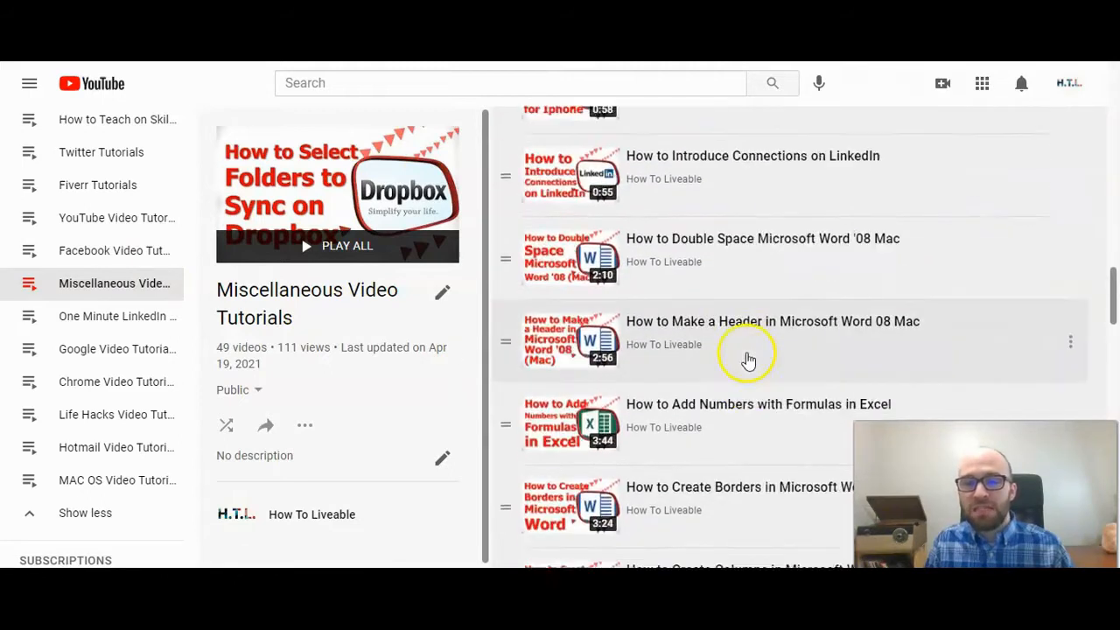
scroll("down", 3)
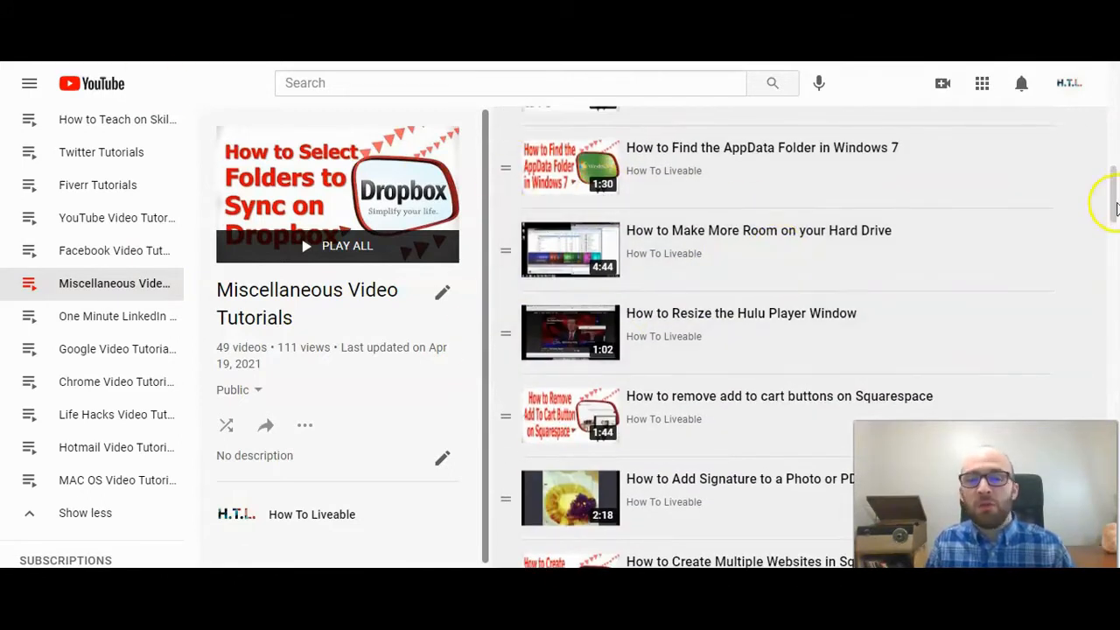
scroll("down", 3)
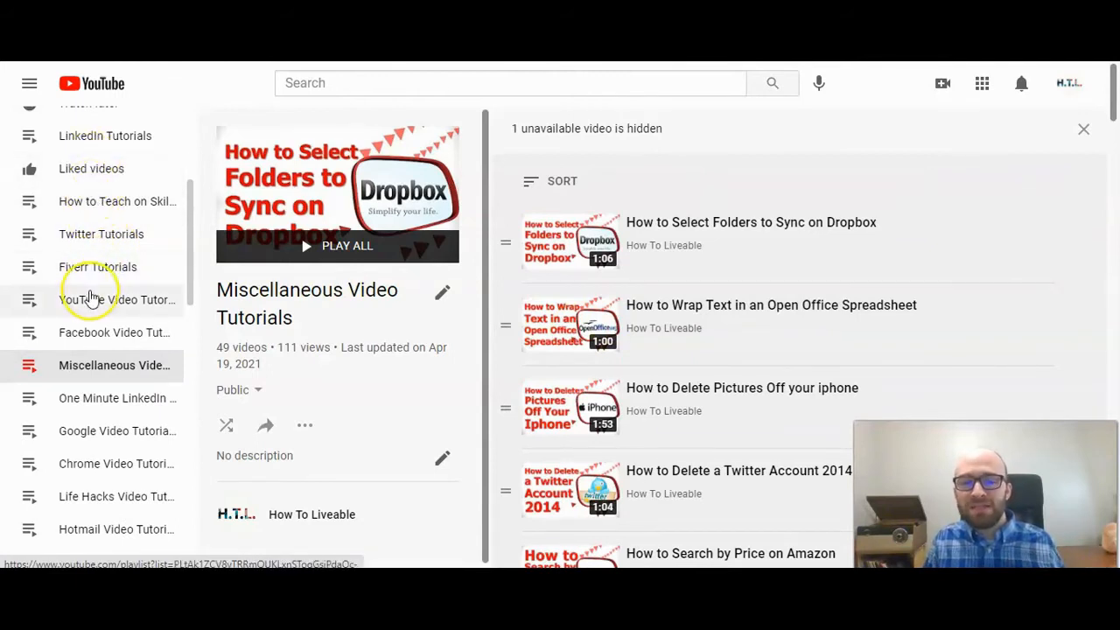
mouse_move(91, 299)
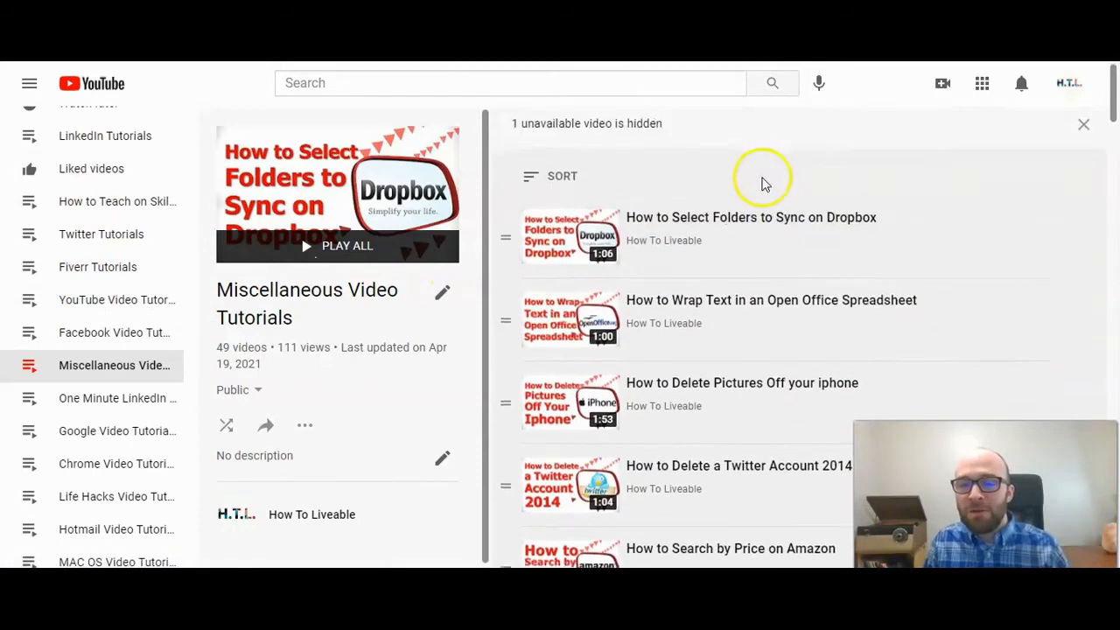
- Remove How to Search by Price on Amazon from the playlist via its actions menu
scroll("down", 3)
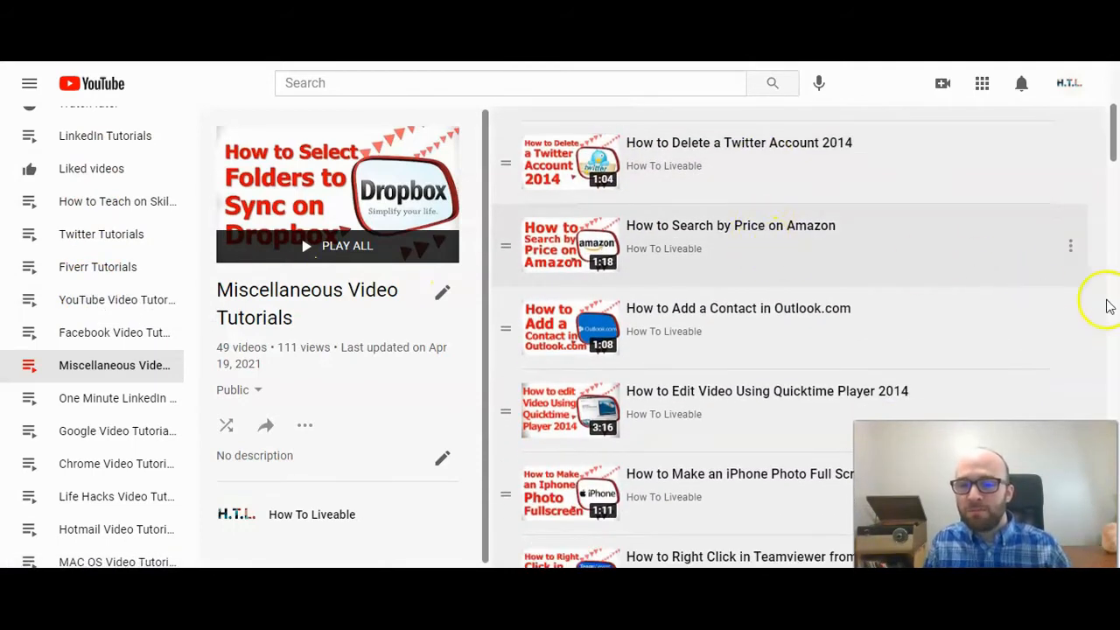
left_click(1071, 245)
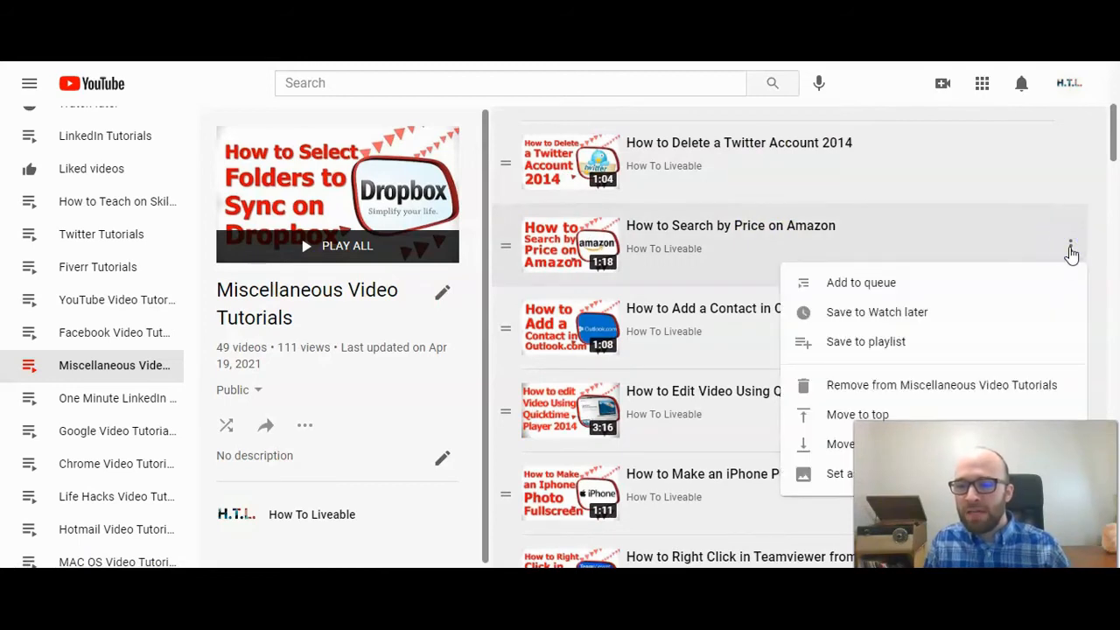
mouse_move(937, 394)
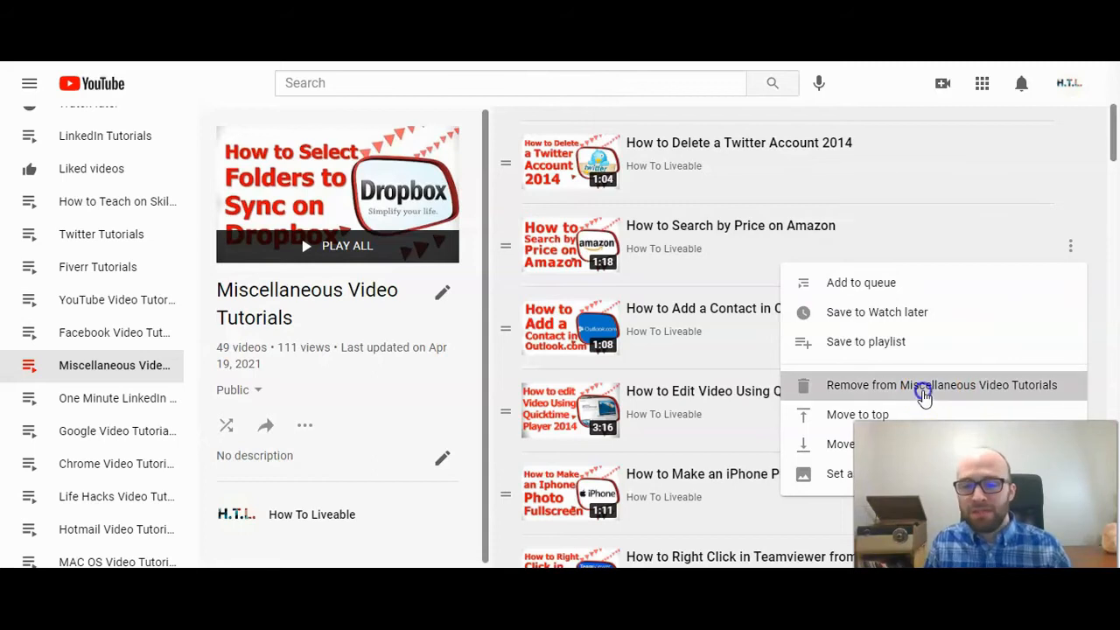
left_click(928, 386)
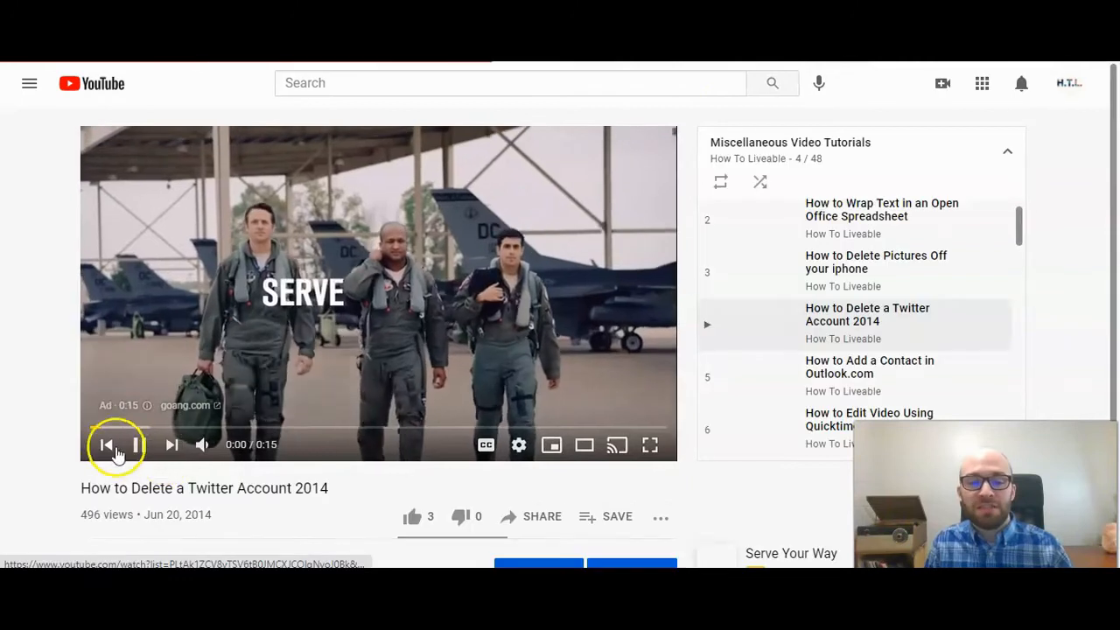
- Reveal the channel details and description beneath the Twitter-account video
scroll("down", 3)
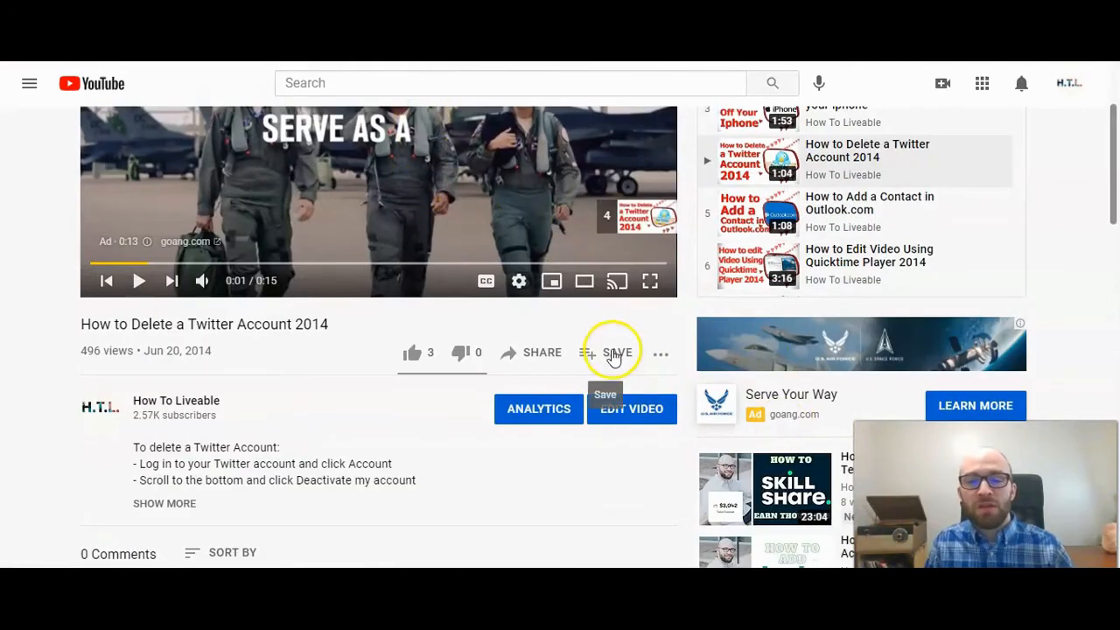
- Uncheck Miscellaneous Video Tutorials in the video's Save to… playlist list
left_click(606, 354)
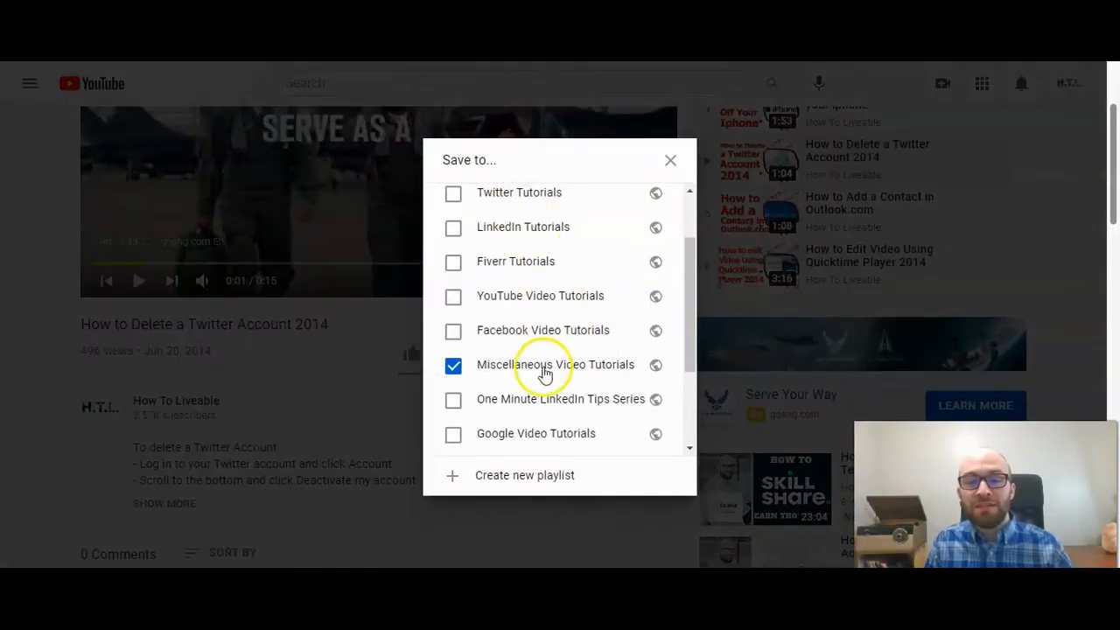
mouse_move(464, 375)
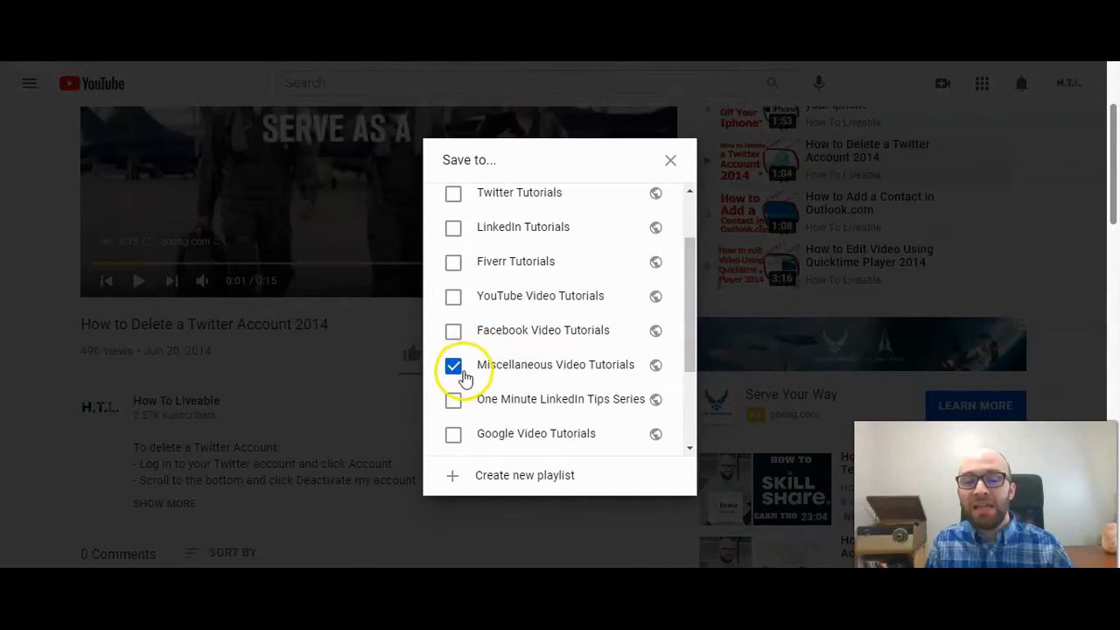
left_click(453, 366)
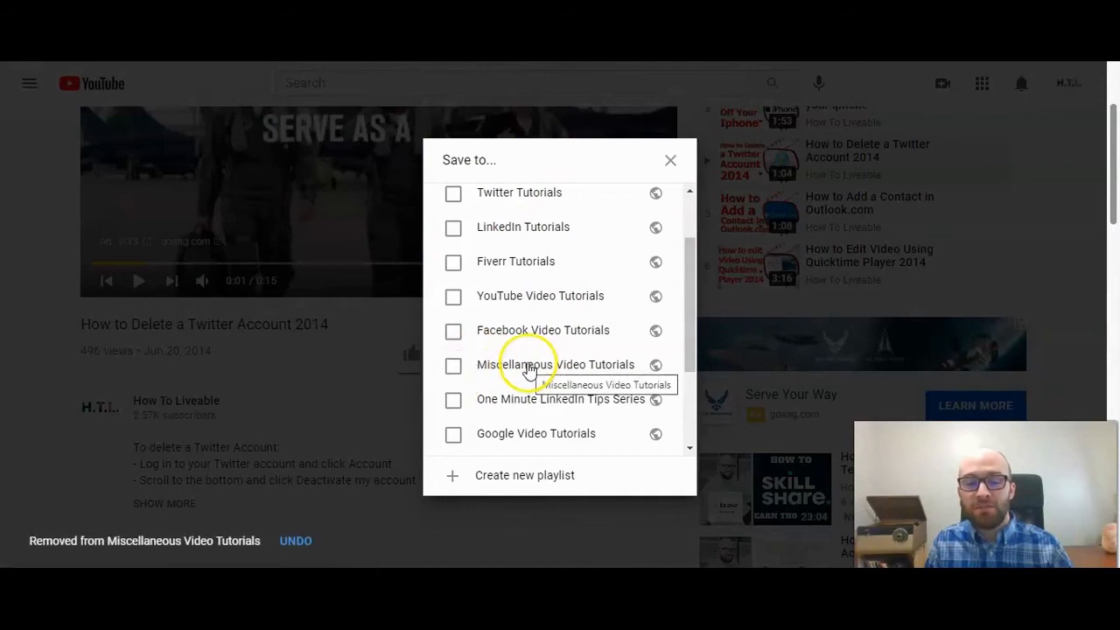
mouse_move(166, 541)
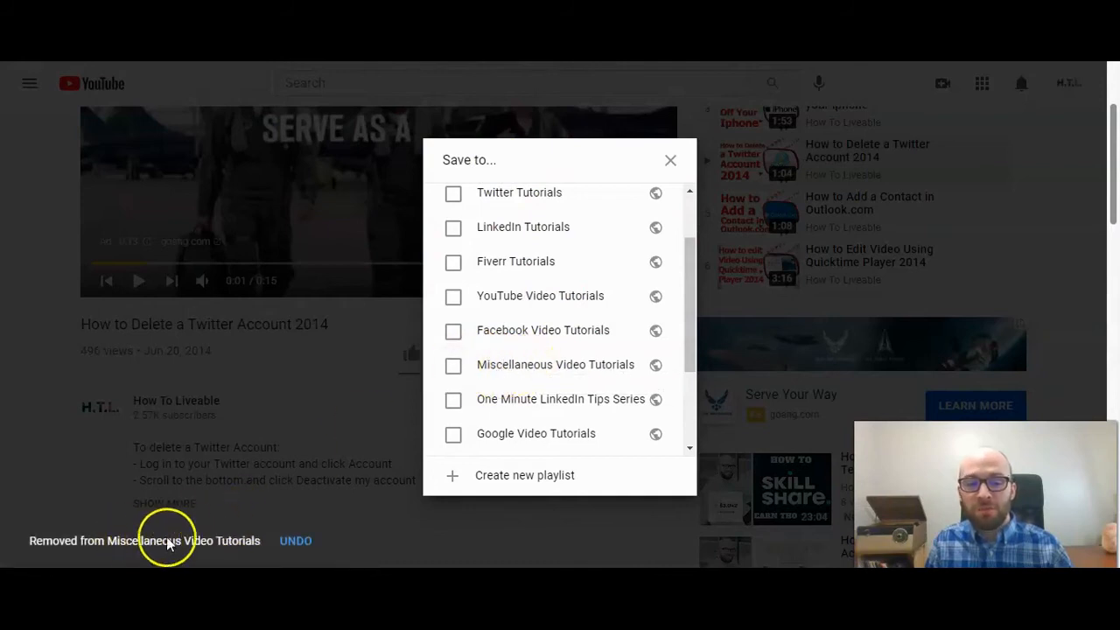
mouse_move(239, 550)
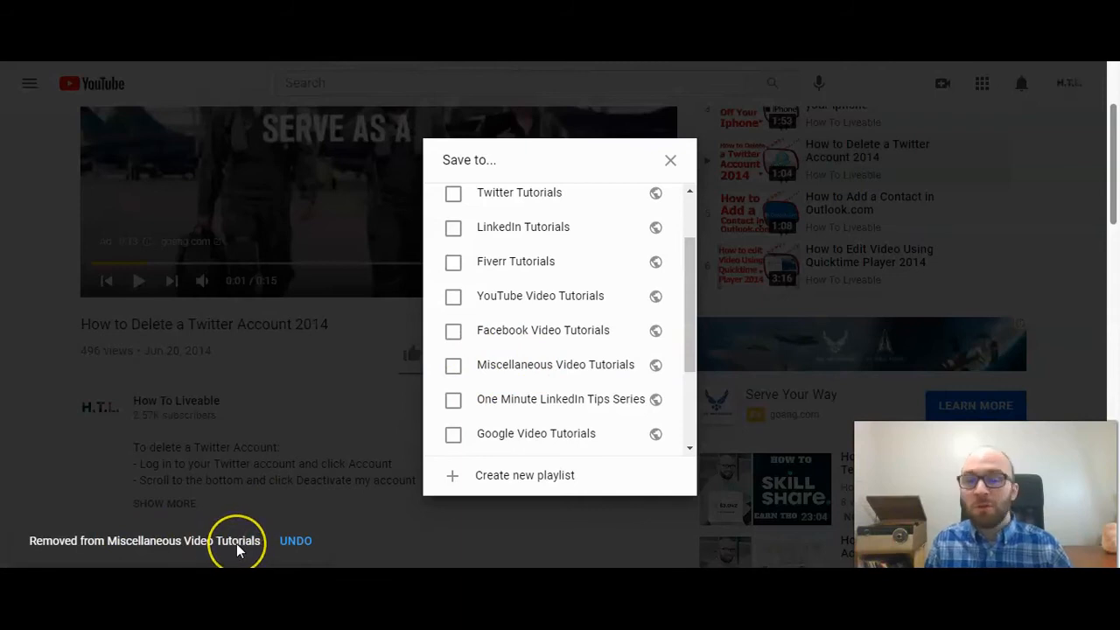